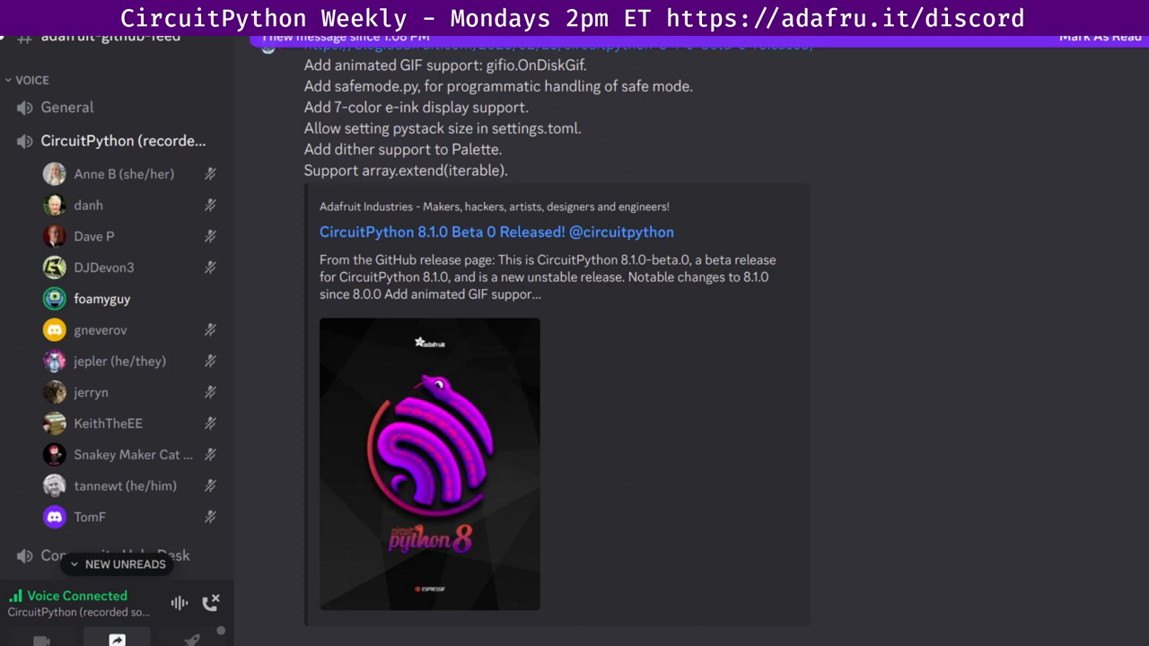
Scroll past the CircuitPython 8.1.0 Beta 0 post to the RP2040 documentation link.
scroll(down, 3)
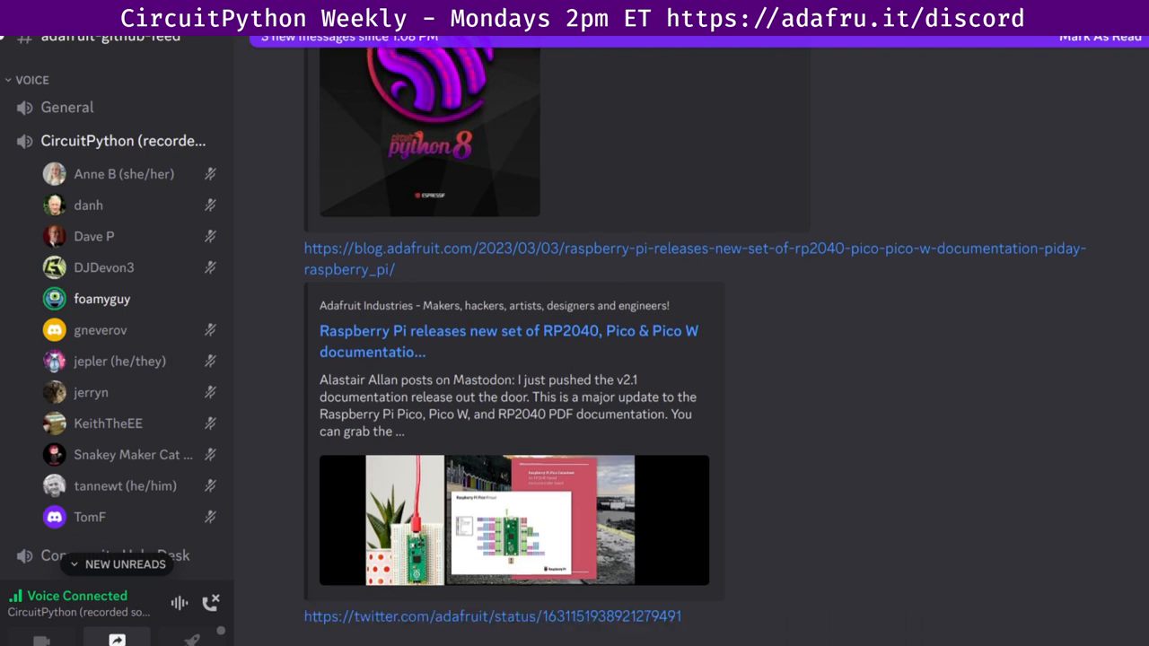
scroll(down, 3)
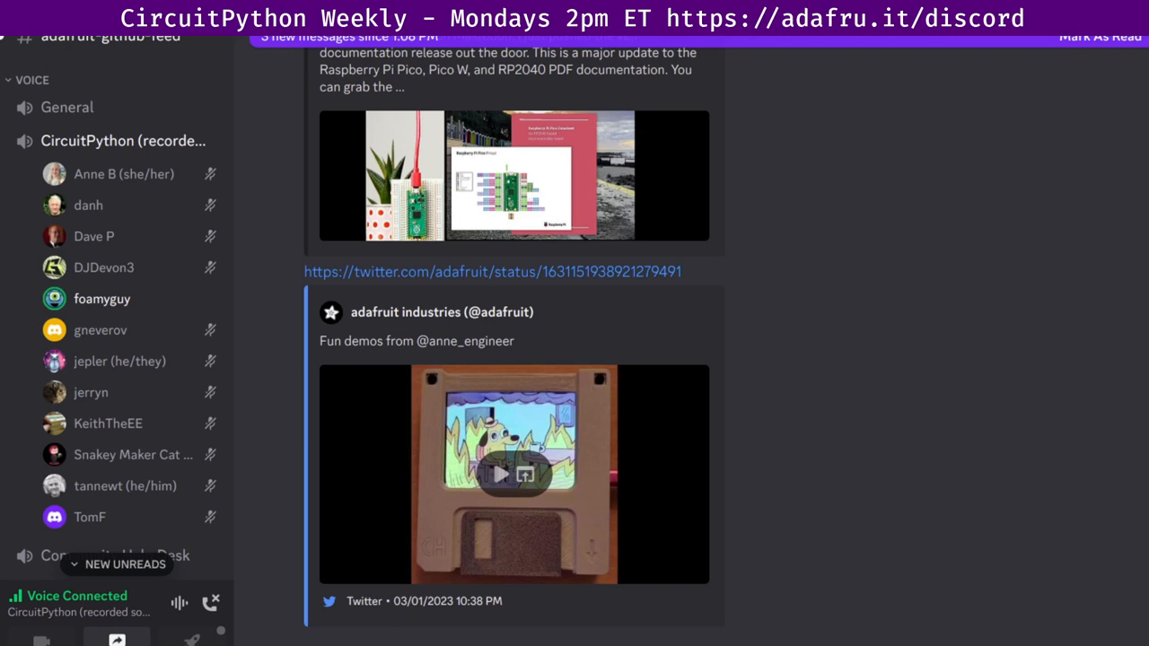
Scroll down to the ncrawforth/VT2040 portable serial terminal GitHub preview.
scroll(down, 3)
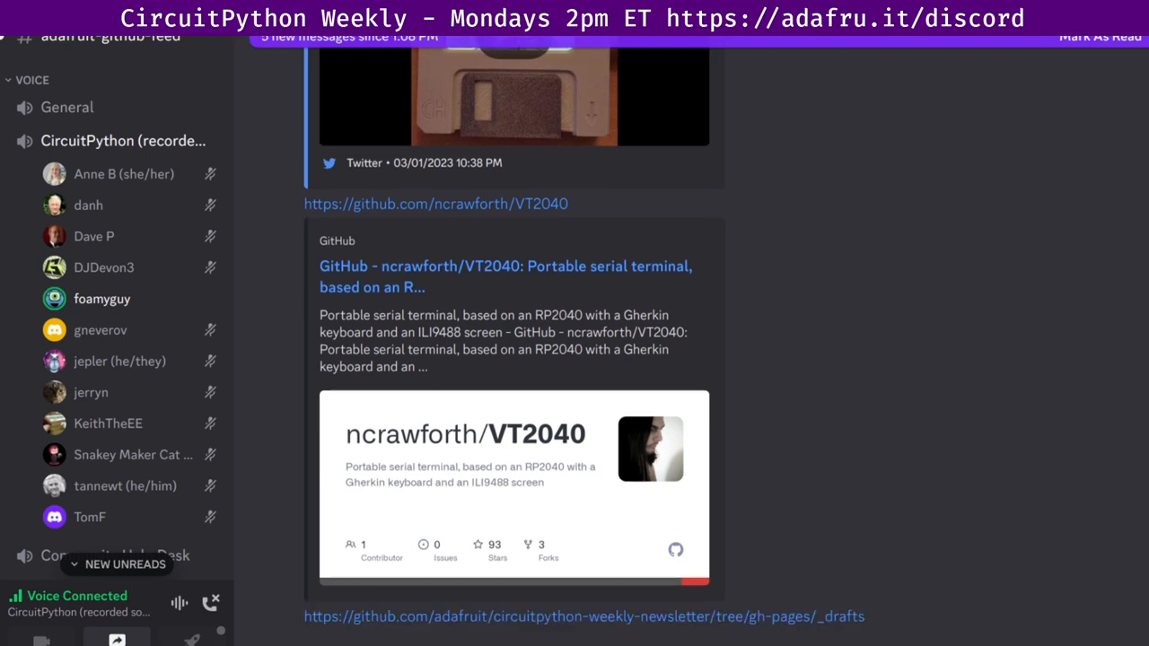
Scroll to the circuitpython-weekly-newsletter drafts link and replies from jepler, DJDevon3 and Anne B.
scroll(down, 3)
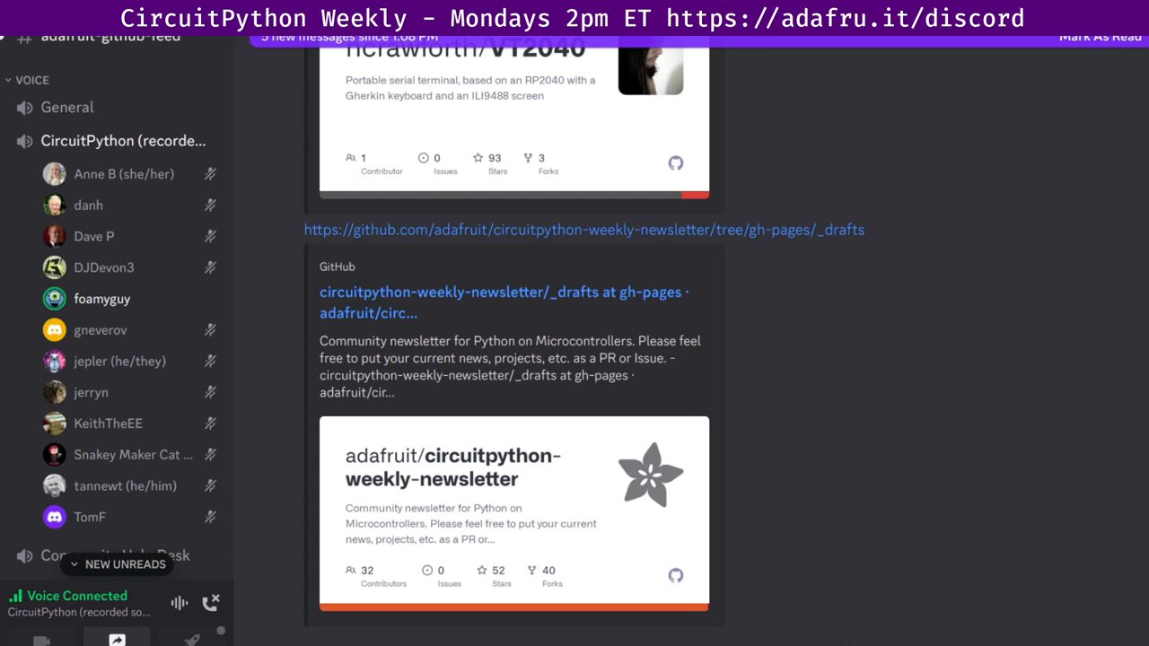
scroll(down, 3)
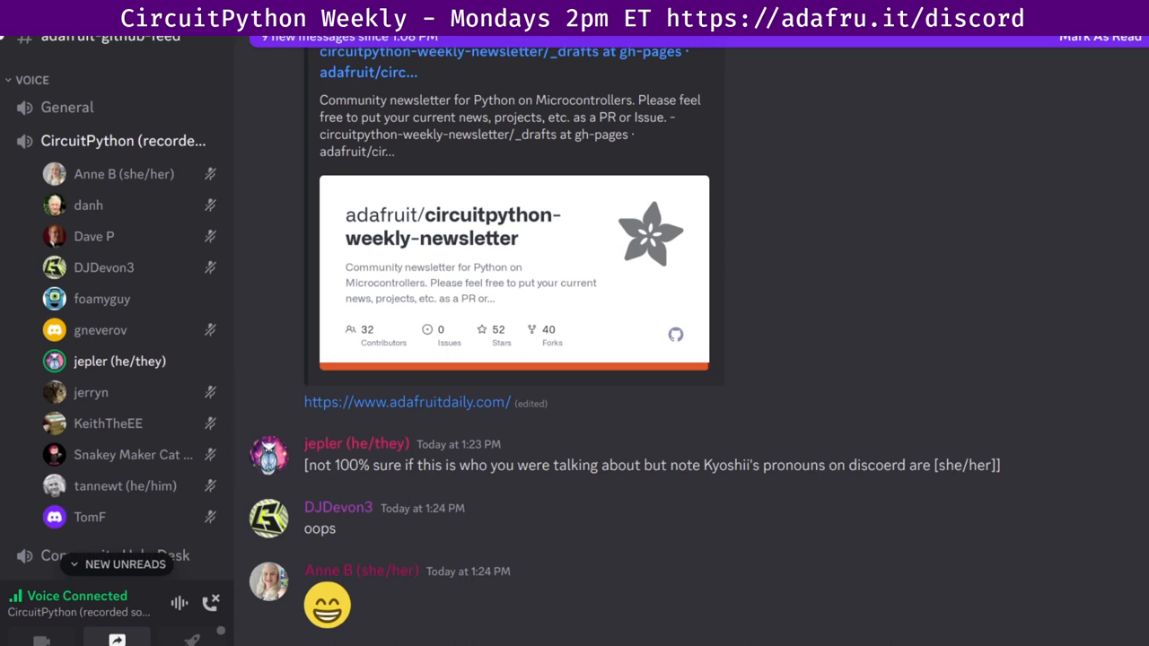
scroll(down, 3)
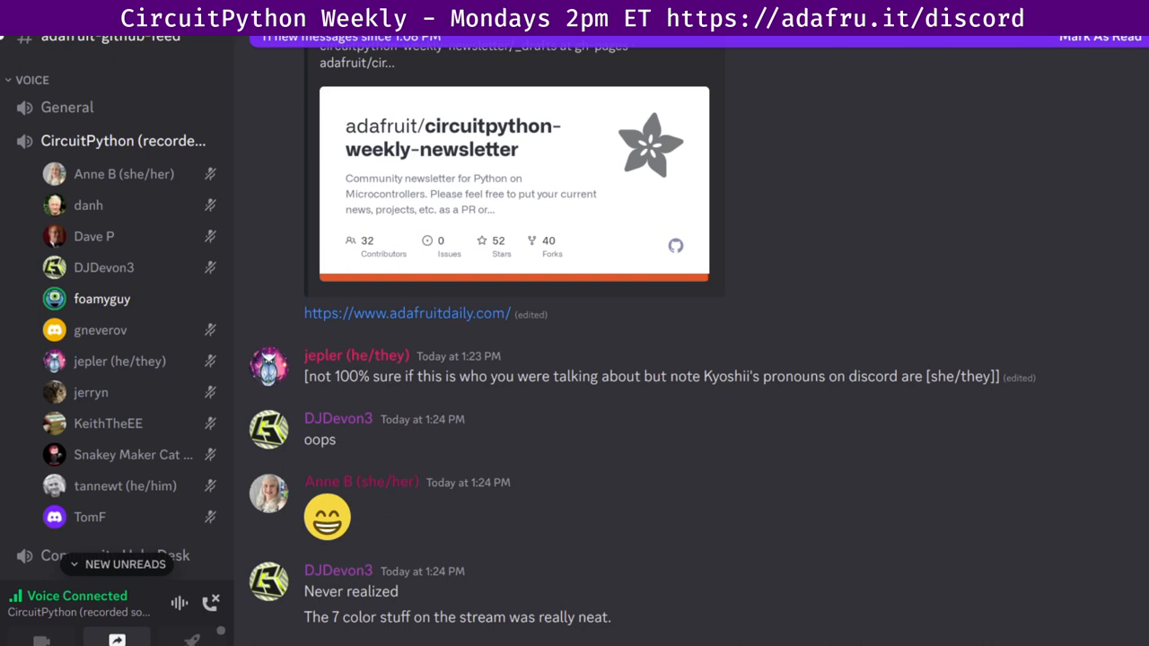
Scroll to the 1:29 PM messages ending with jepler's flood fill question to foamyguy.
scroll(down, 3)
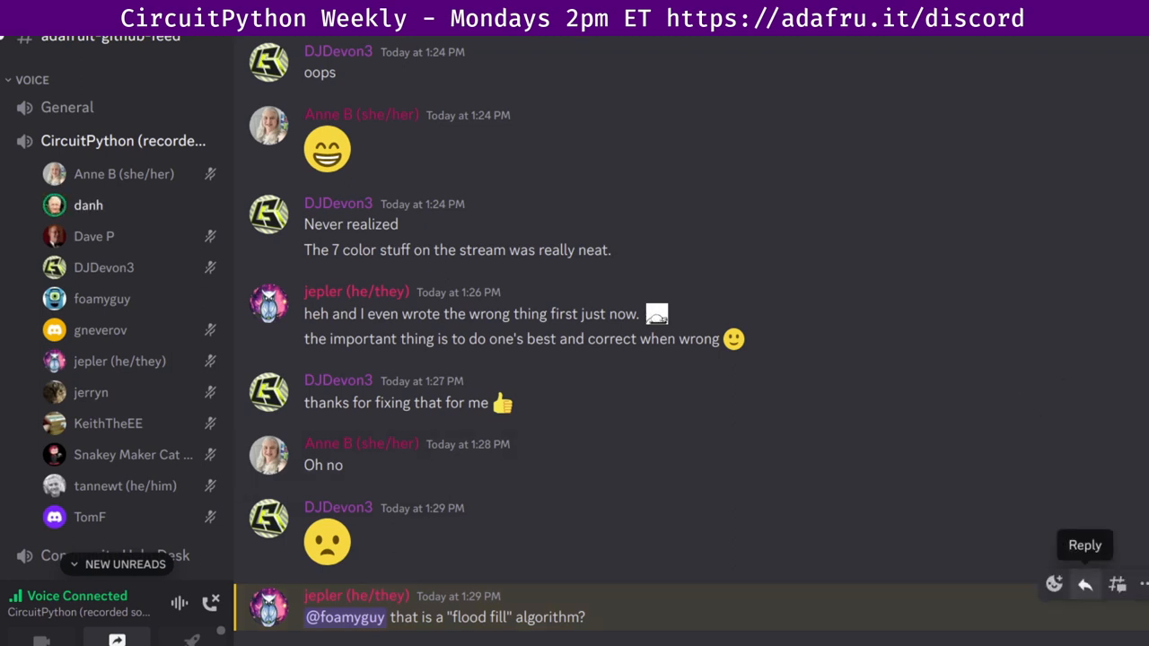
Reply to the flood fill question, then scroll to the amplifier wiring diagram.
click(1084, 584)
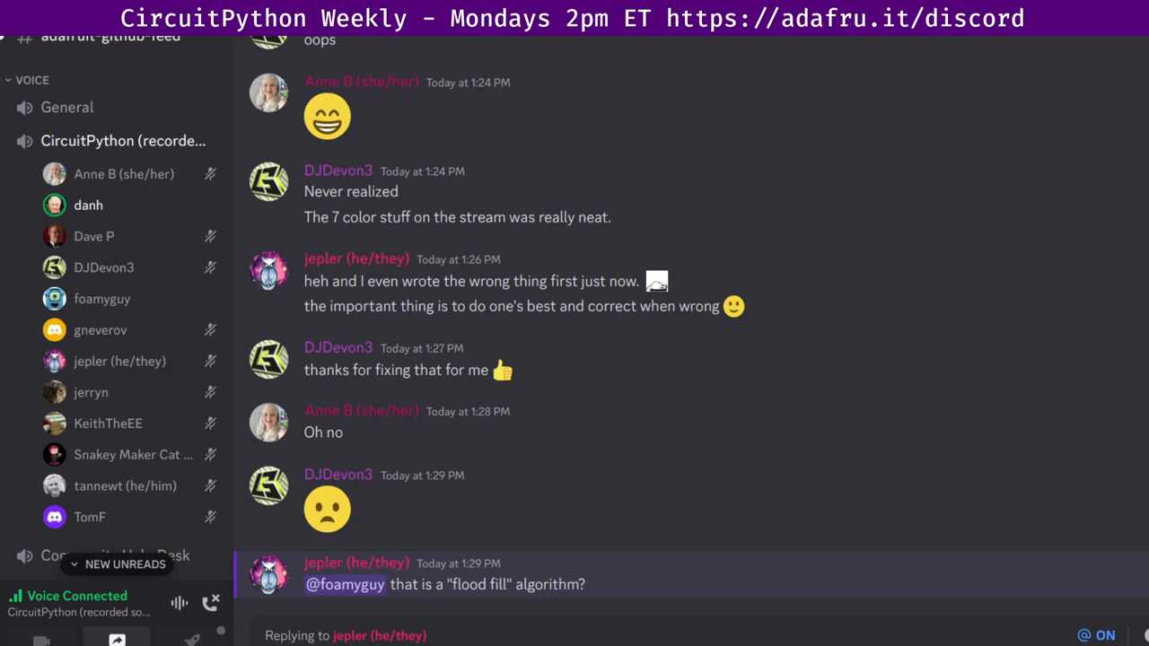
scroll(down, 3)
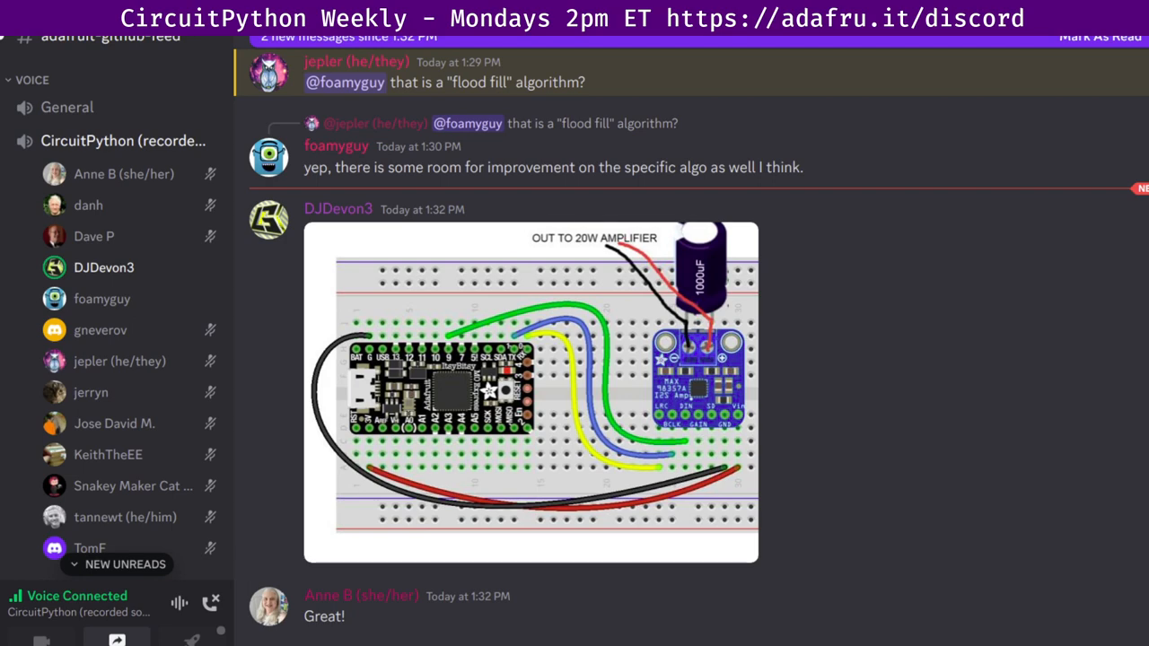
Scroll to DJDevon3's segment display photo and gneverov's rp2040 answer.
scroll(down, 3)
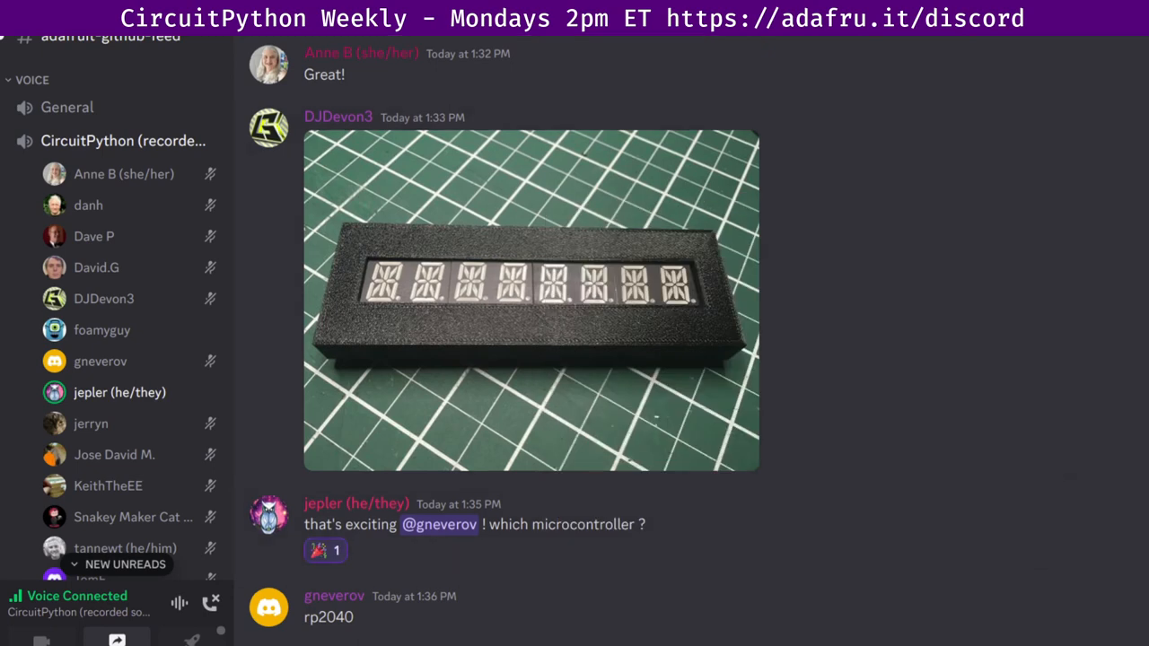
click(325, 551)
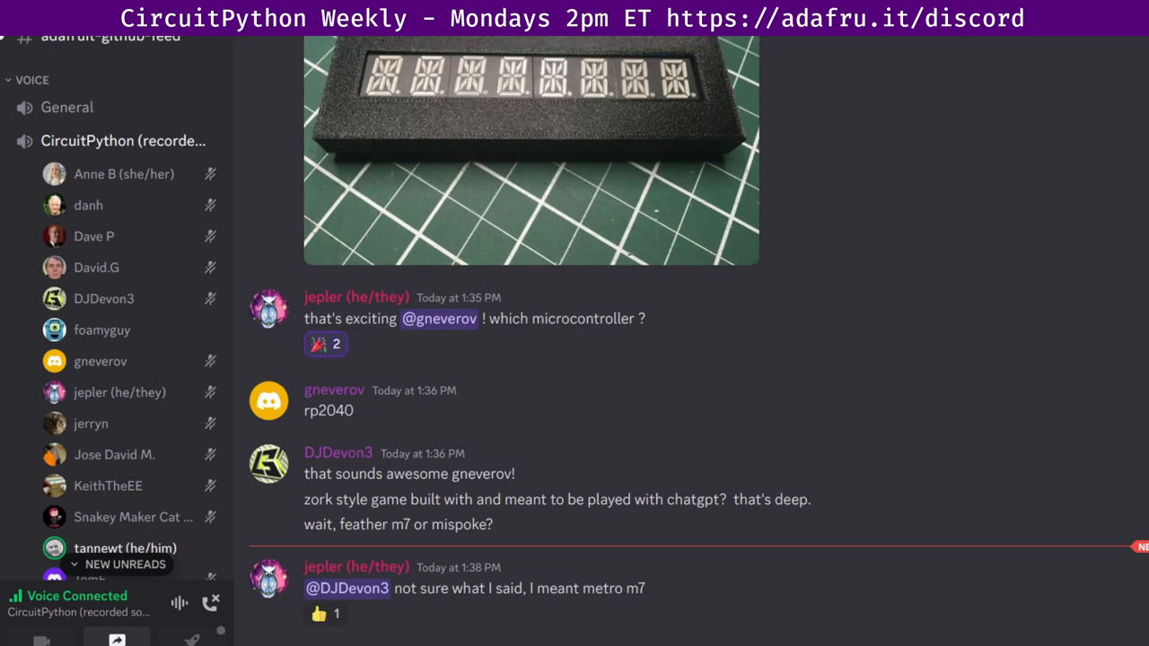
Scroll to jepler's CircuitSTONKS Feather M7 blog link and replies about veneer functions.
scroll(down, 3)
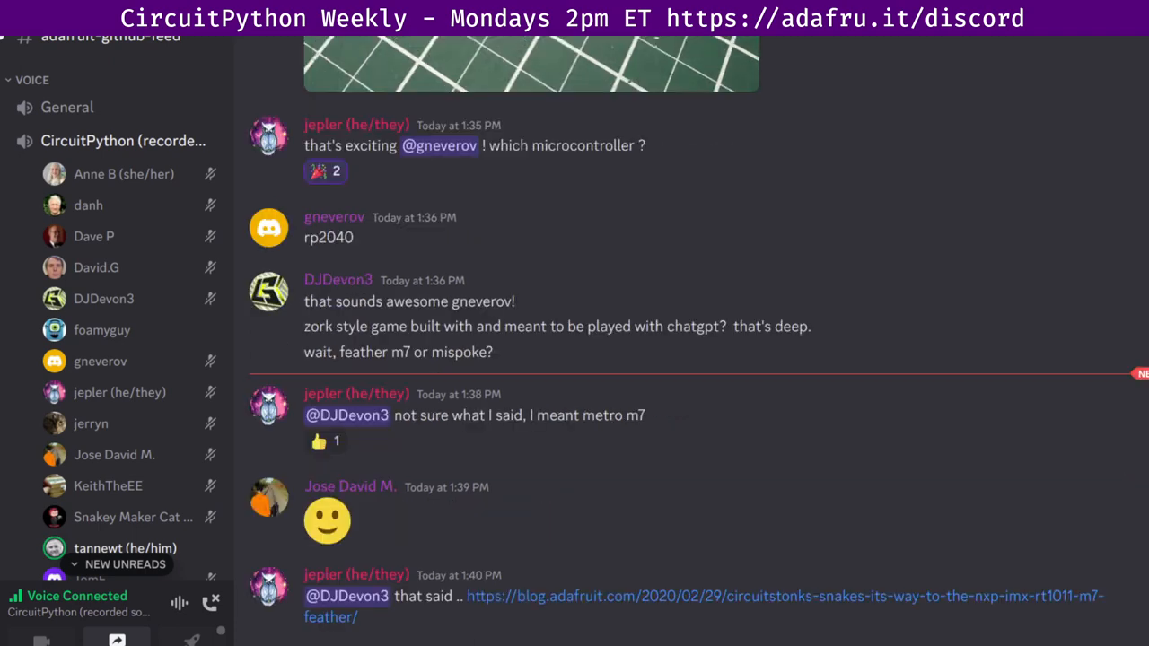
scroll(down, 3)
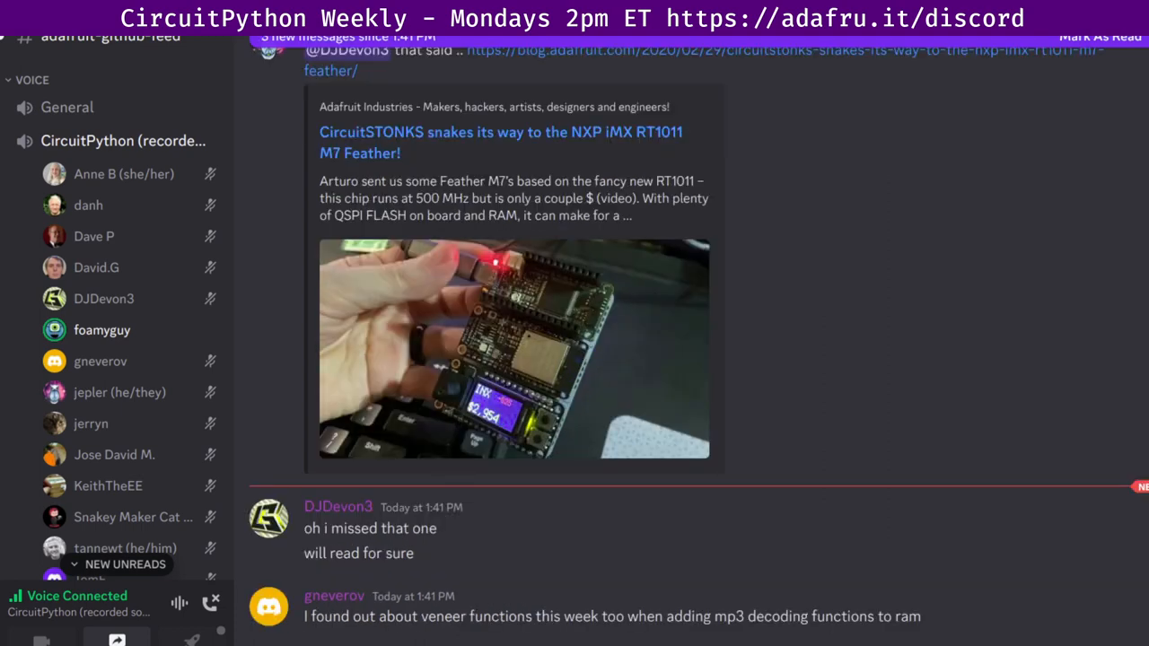
Scroll past DJDevon3's iMX message and remove foamyguy's Learning System Guides pull request link preview.
scroll(down, 3)
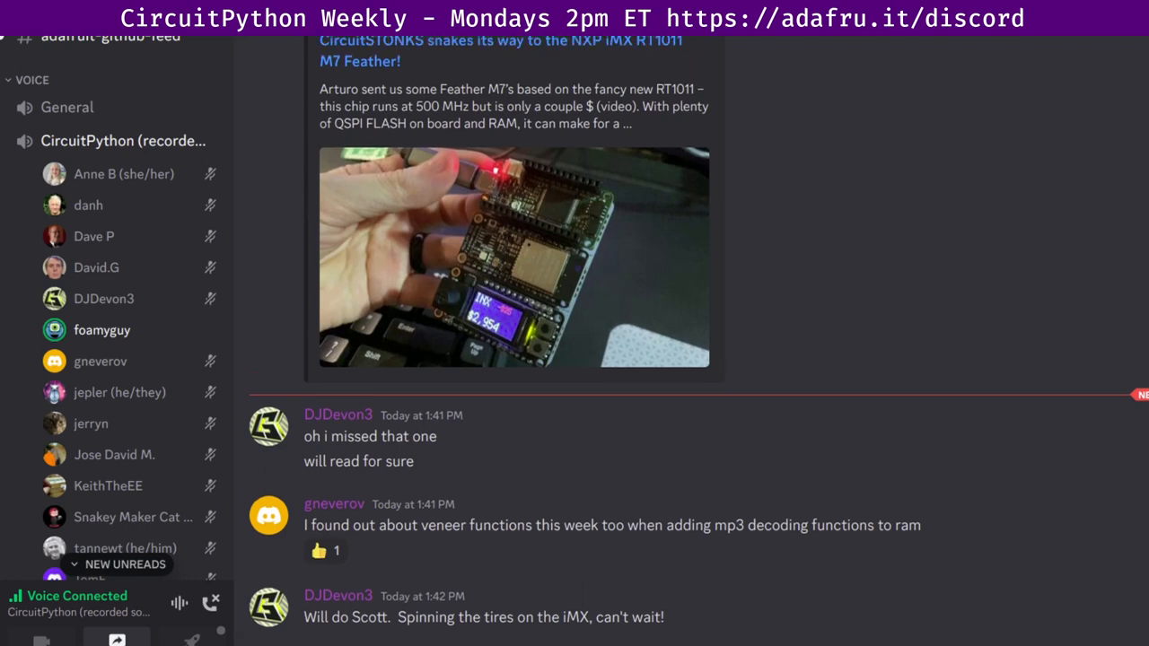
scroll(down, 3)
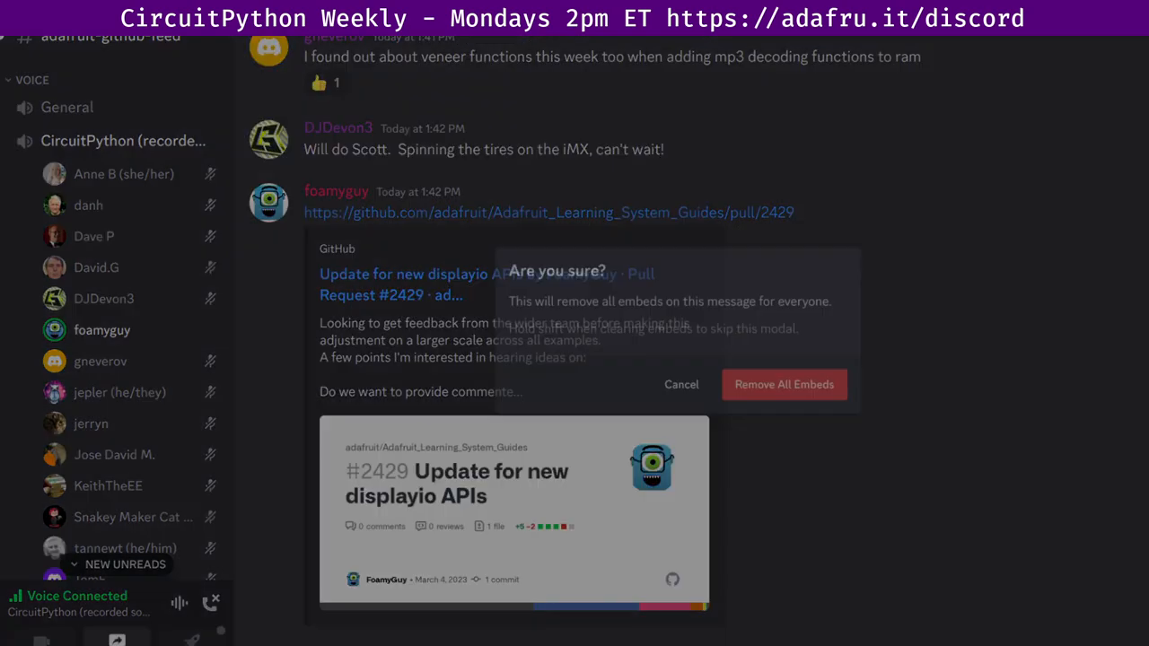
click(682, 384)
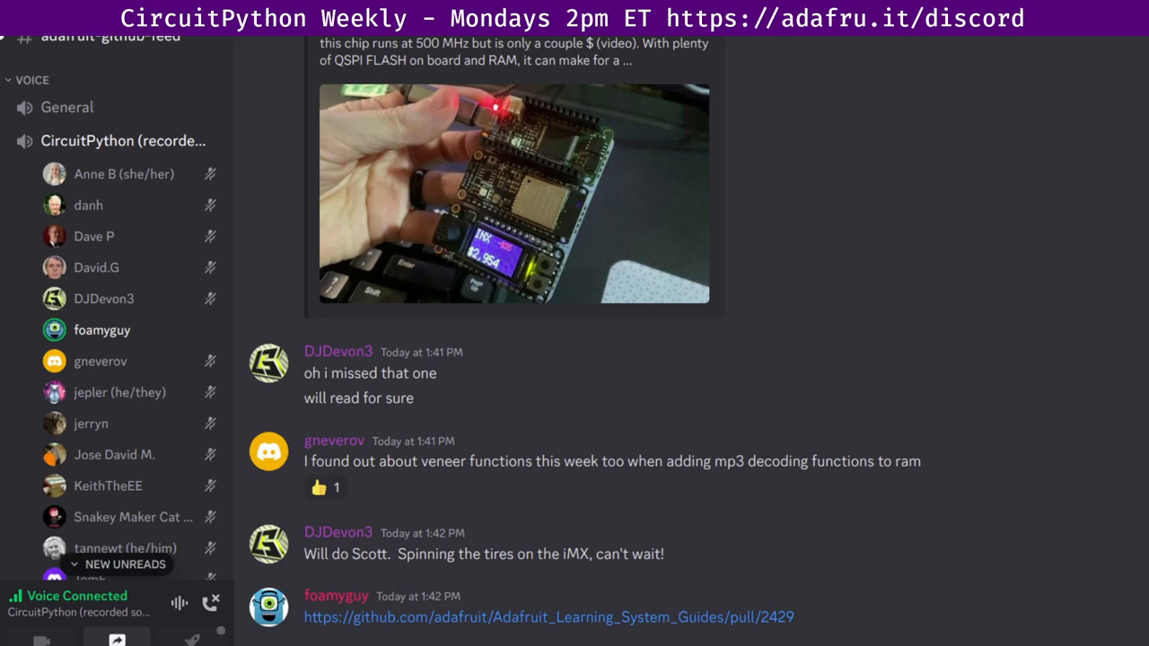
Scroll through tannewt's elf-based tools, DJDevon3's alias suggestion, and gneverov's elf-section-graph question.
scroll(down, 3)
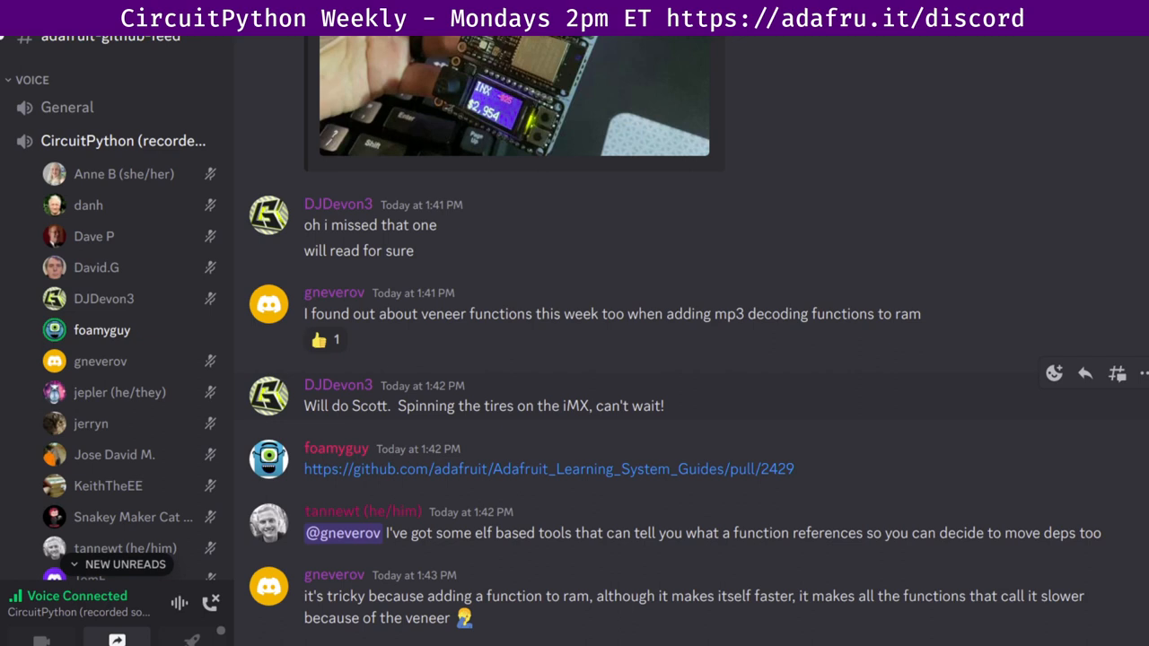
scroll(down, 3)
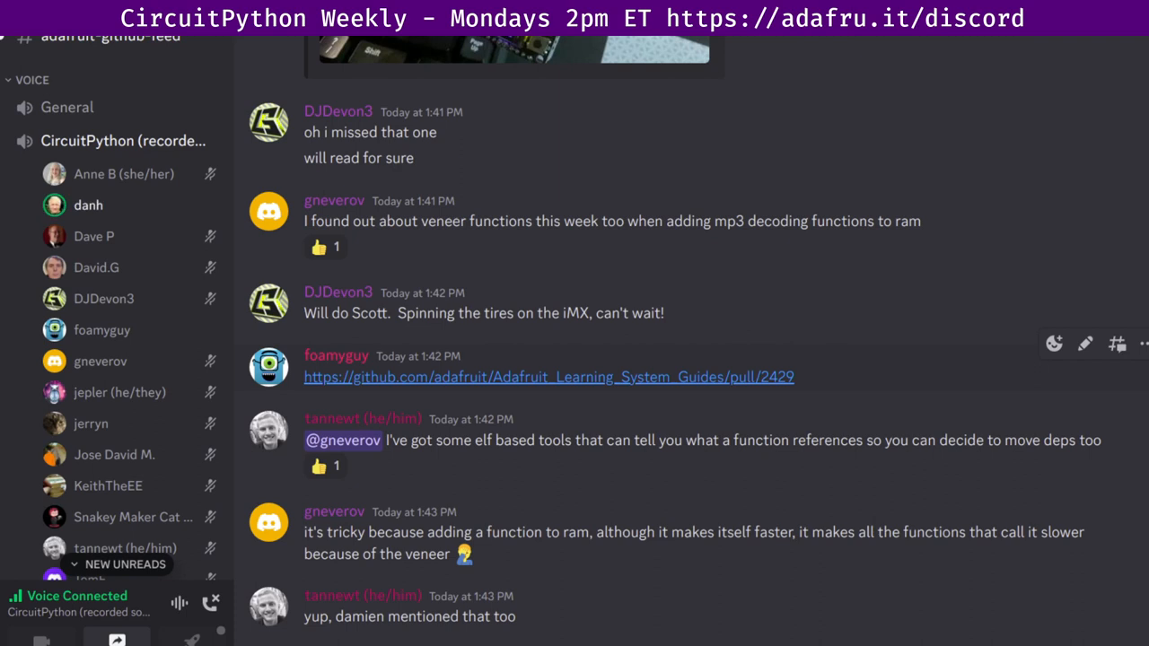
scroll(down, 3)
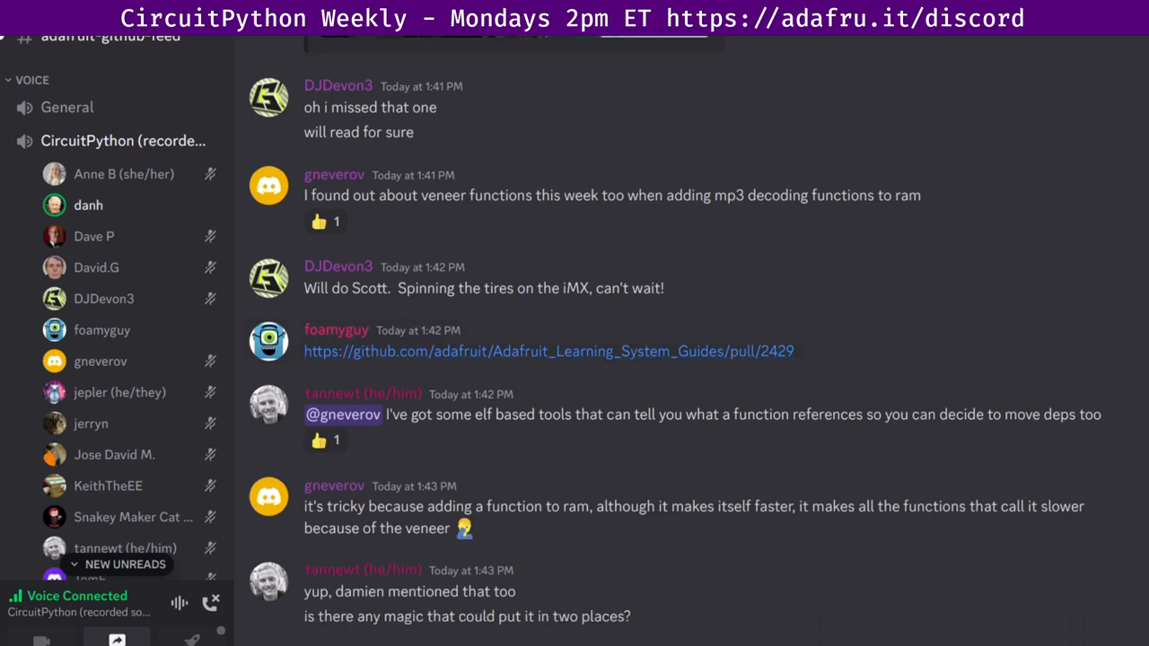
scroll(down, 3)
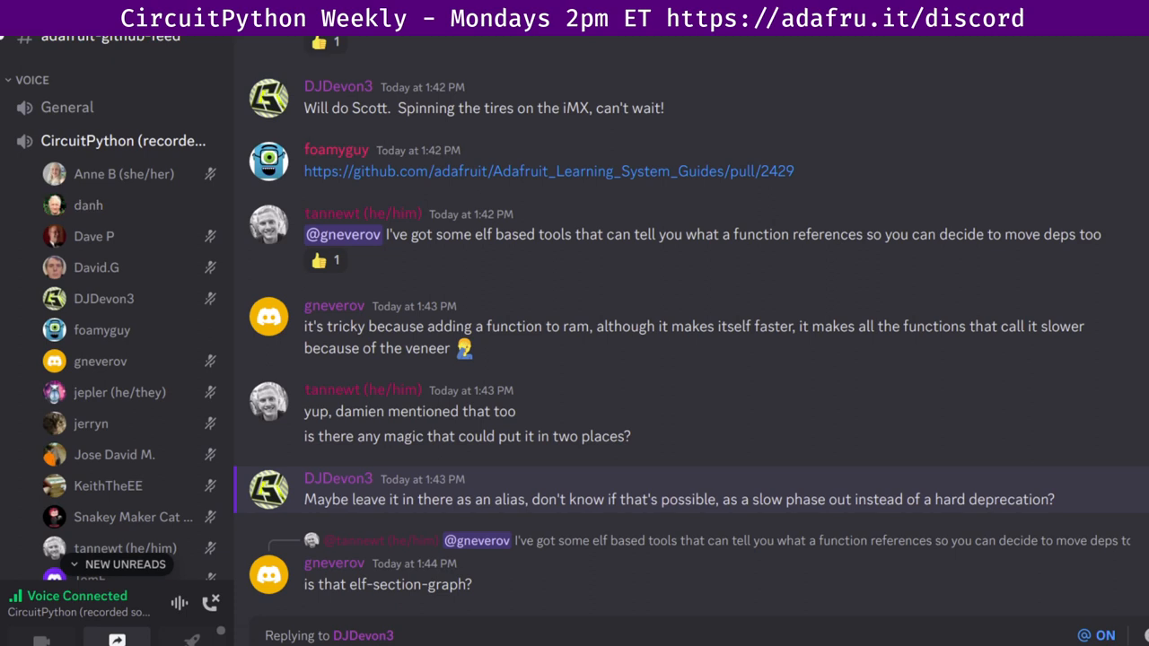
Scroll to foamyguy's backwards-compatibility note and jepler's root_group 7.2/7.3 settability correction.
scroll(down, 3)
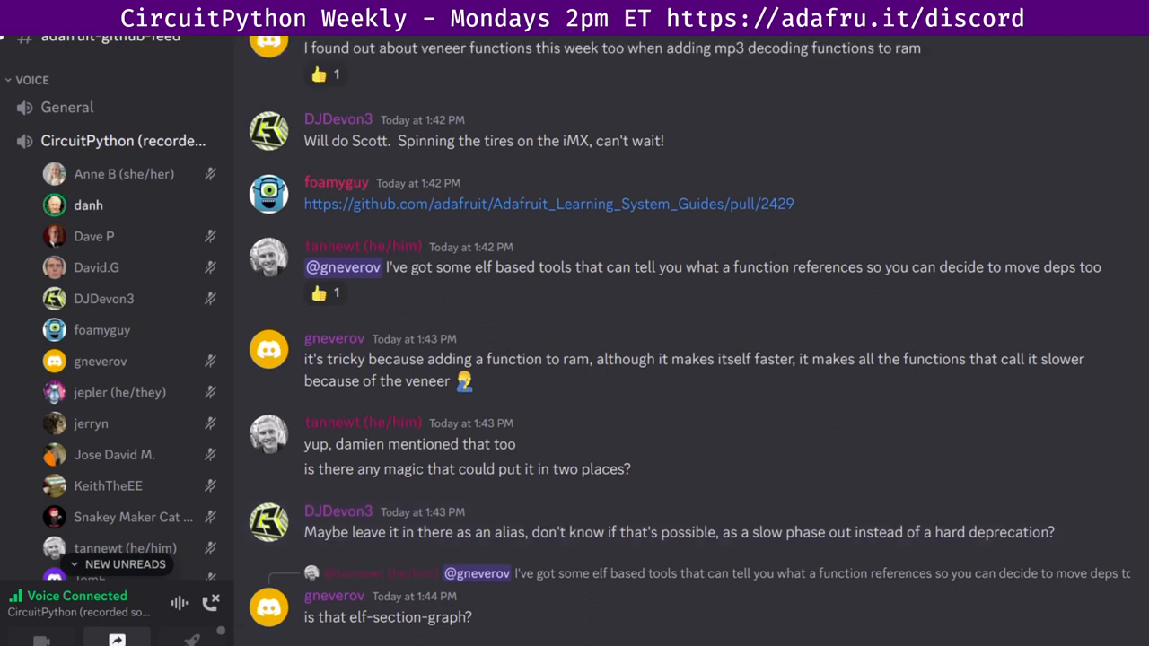
scroll(down, 3)
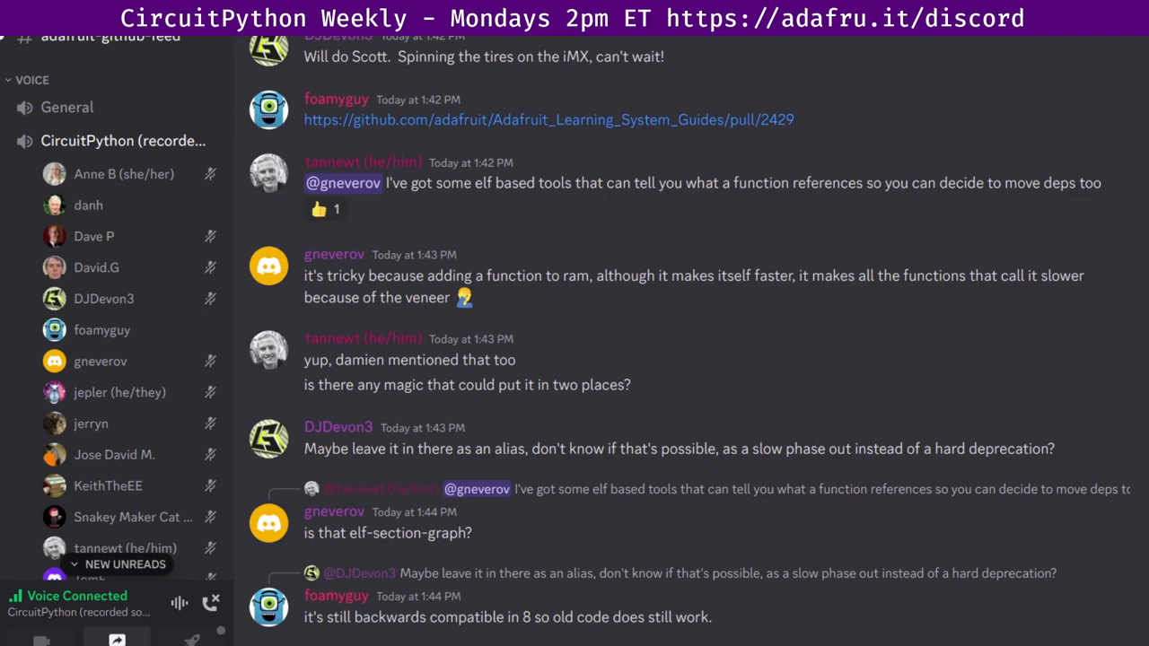
scroll(down, 3)
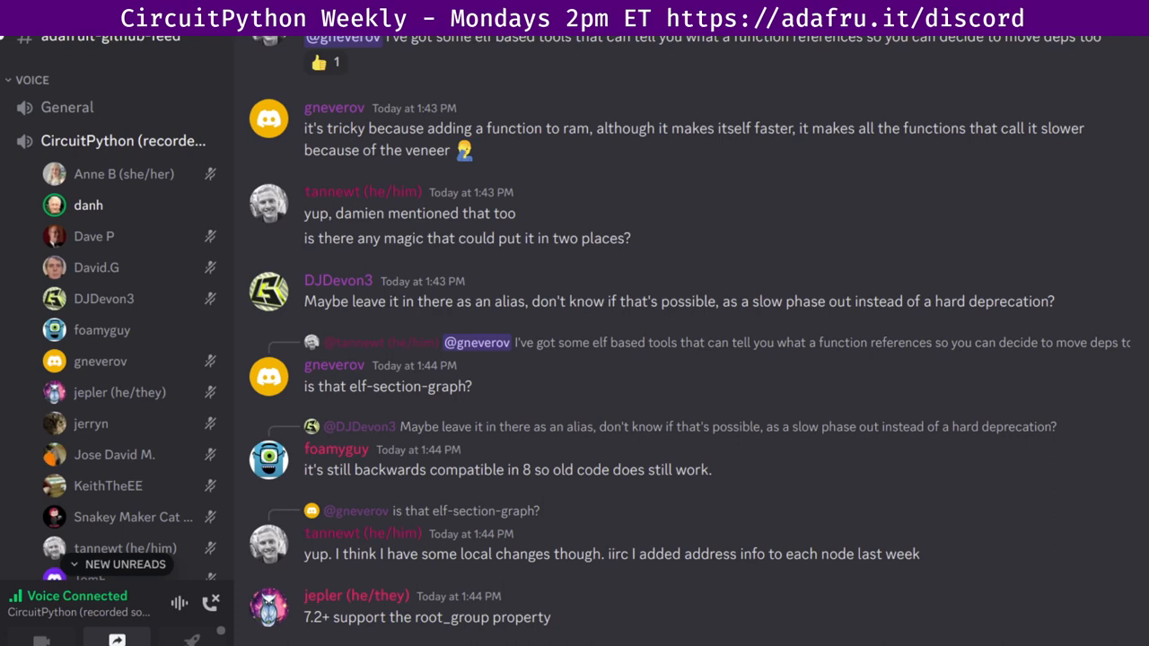
scroll(down, 3)
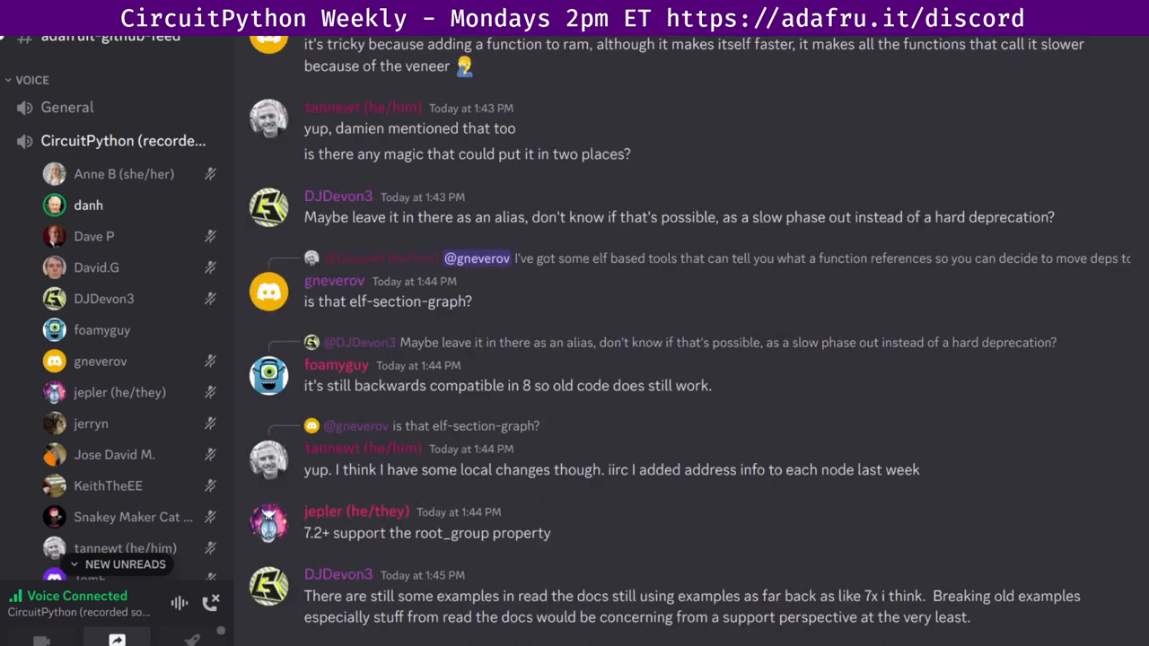
scroll(down, 3)
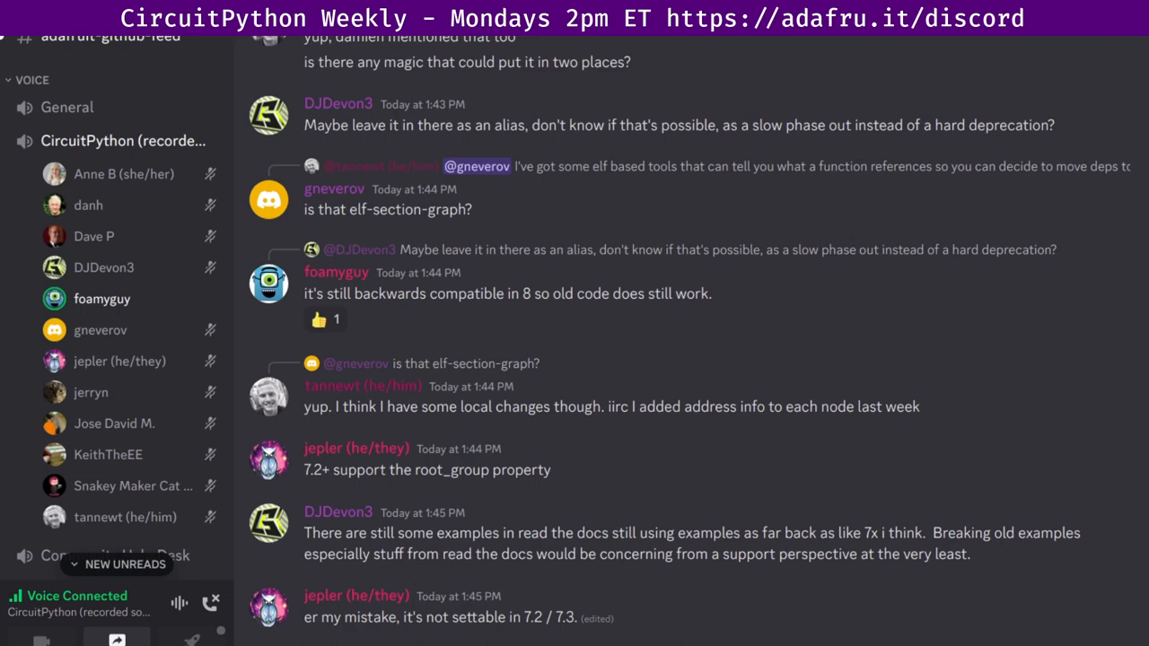
Scroll past the new-messages divider to the daylight savings question and 'normal time next week' reply.
scroll(down, 3)
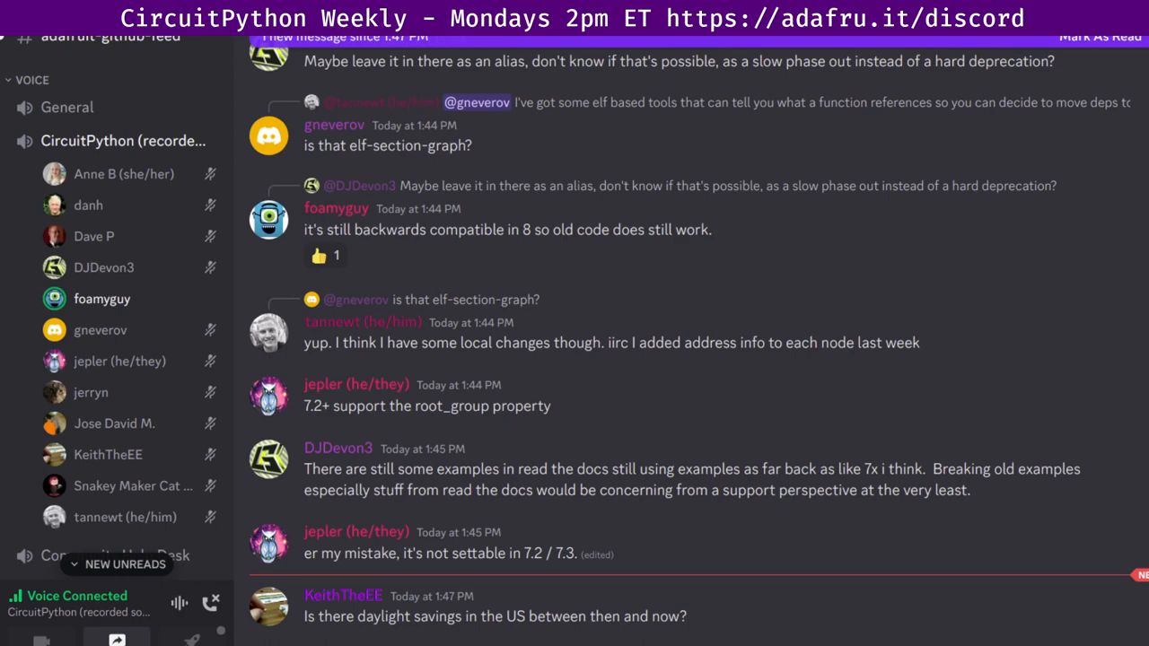
scroll(down, 3)
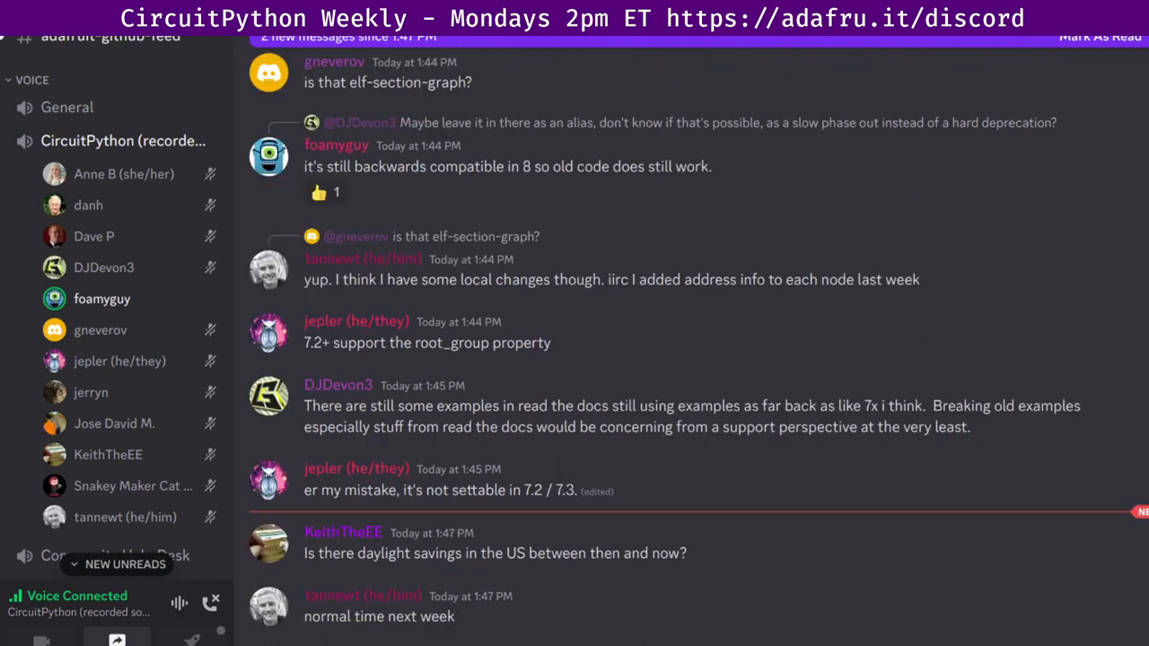